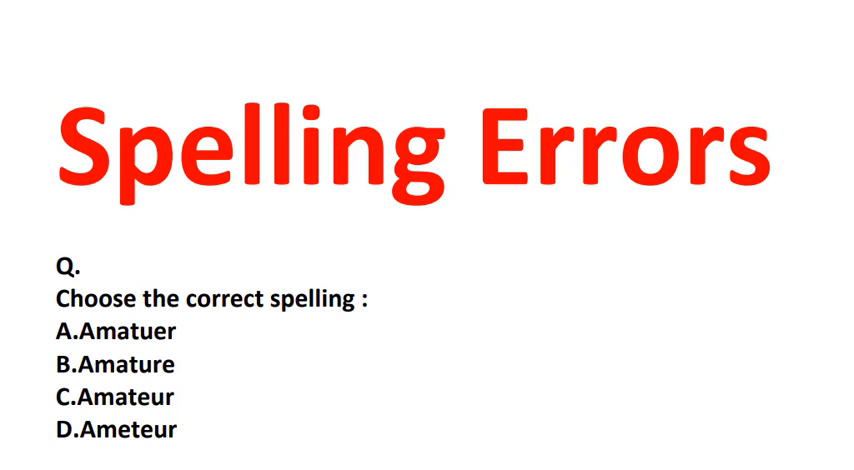
{"action": "mouse_move", "coordinate": [152, 384]}
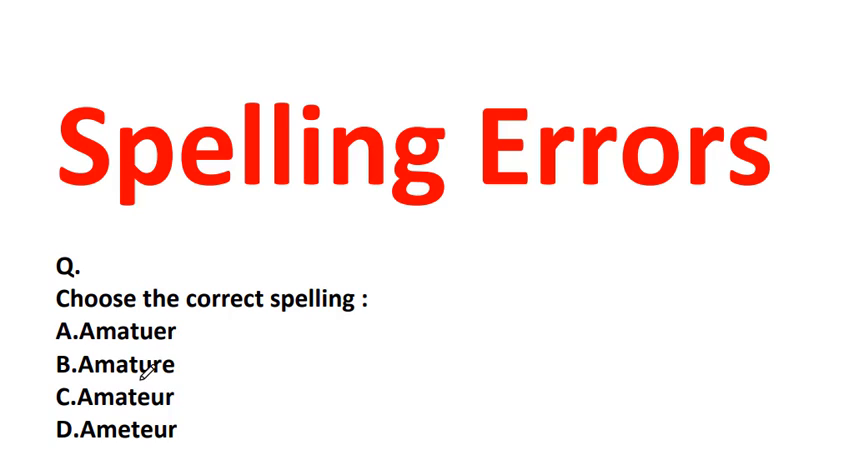
{"action": "mouse_move", "coordinate": [92, 426]}
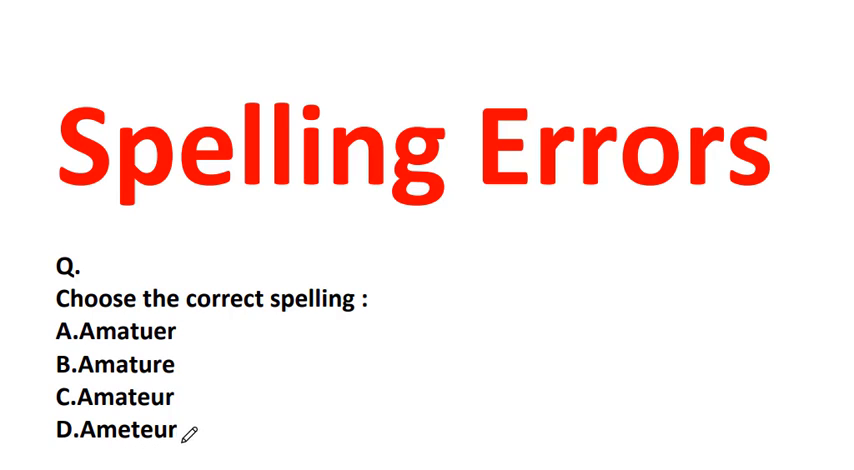
{"action": "mouse_move", "coordinate": [260, 416]}
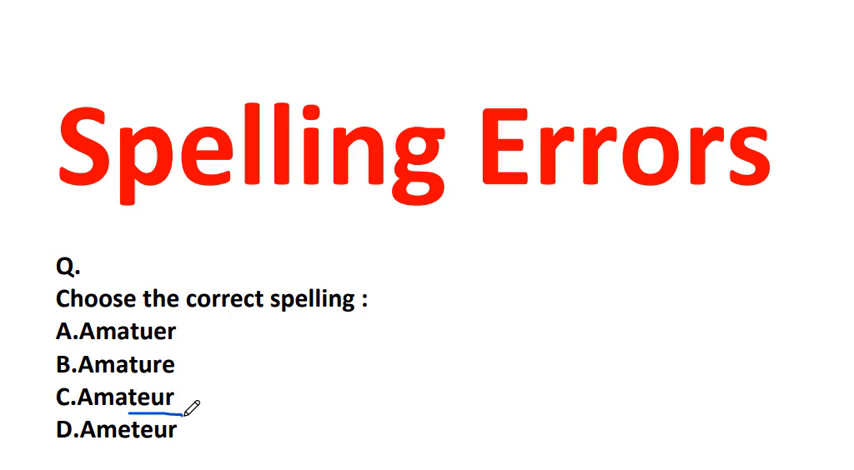
Scroll down to the Benefitted question and its four options.
{"action": "scroll", "scroll_direction": "down", "scroll_amount": 3}
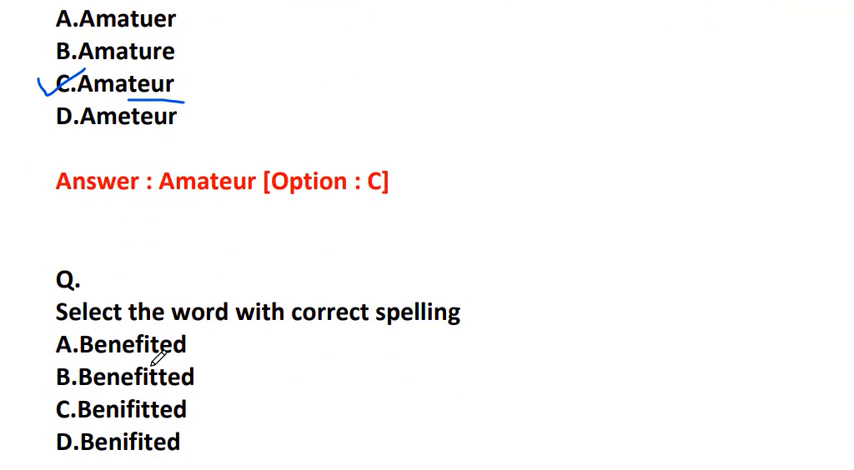
{"action": "mouse_move", "coordinate": [250, 320]}
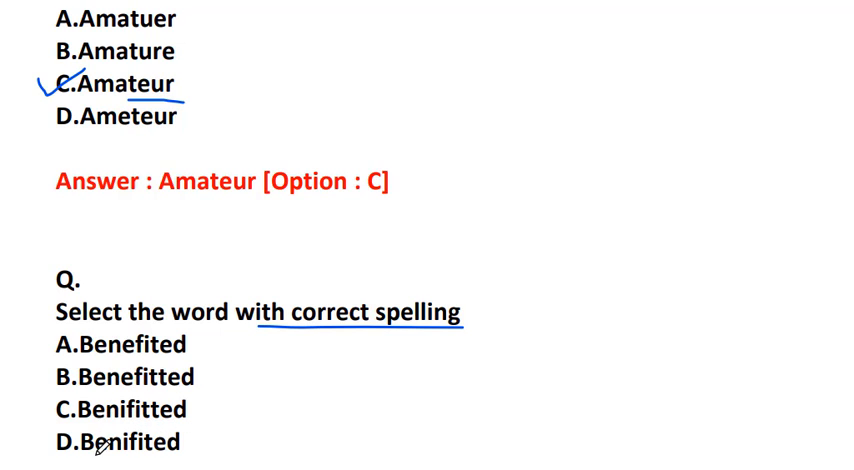
{"action": "mouse_move", "coordinate": [204, 448]}
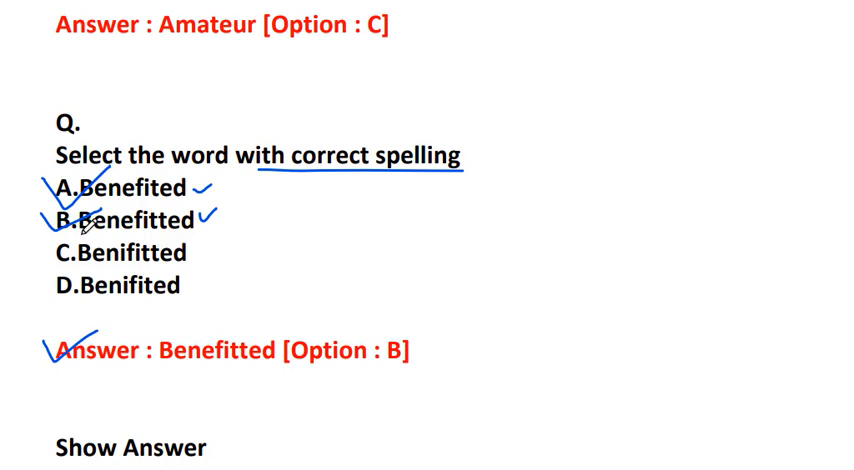
Scroll through the Servant question to its answer line, Servant (Option C).
{"action": "scroll", "scroll_direction": "down", "scroll_amount": 3}
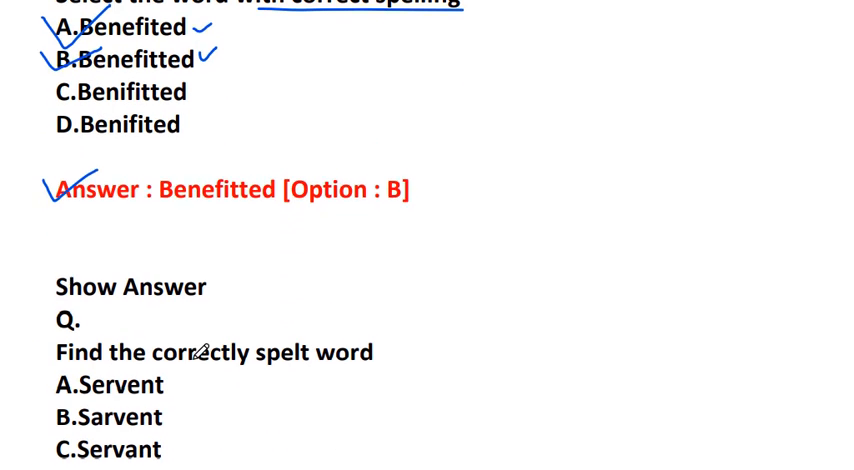
{"action": "scroll", "scroll_direction": "down", "scroll_amount": 3}
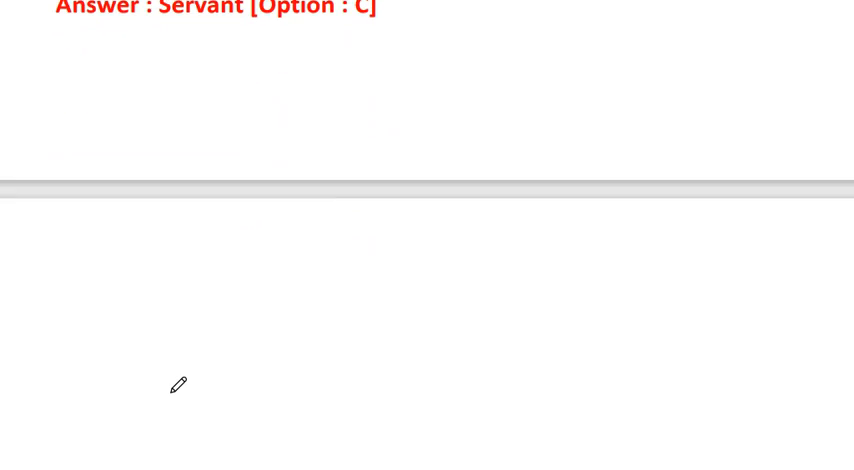
Scroll down to the Committee question and its revealed answer, option C.
{"action": "scroll", "scroll_direction": "down", "scroll_amount": 3}
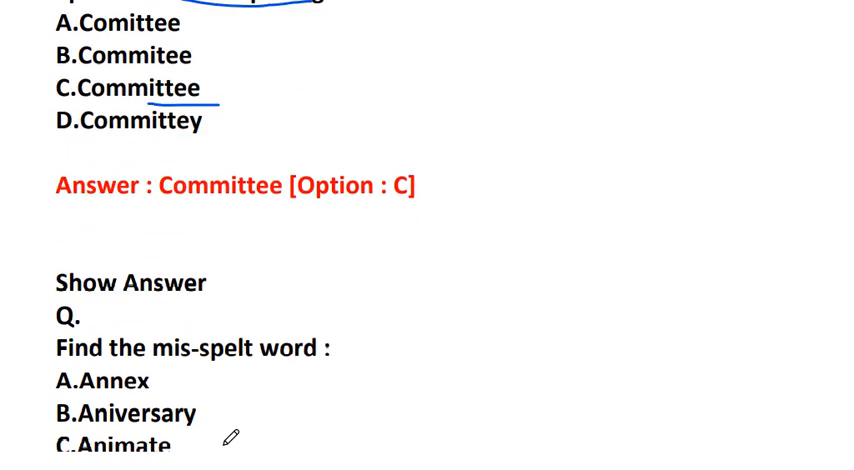
Scroll down to the mis-spelt-word question listing Annex to Animosity.
{"action": "scroll", "scroll_direction": "down", "scroll_amount": 3}
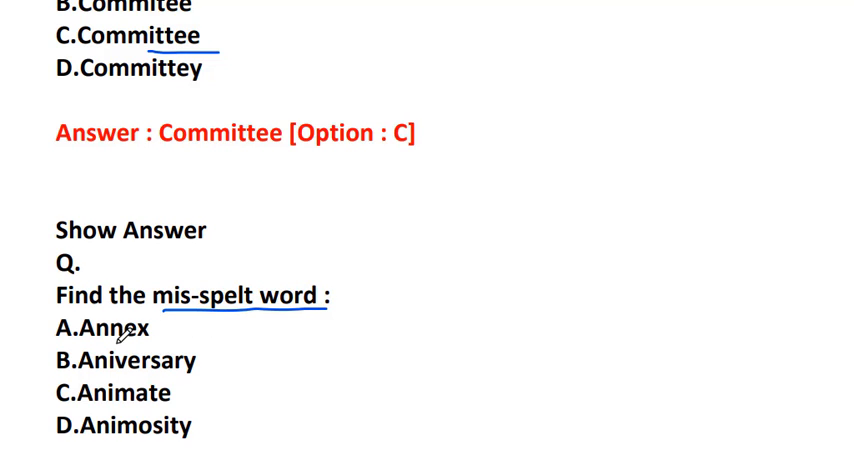
{"action": "mouse_move", "coordinate": [112, 368]}
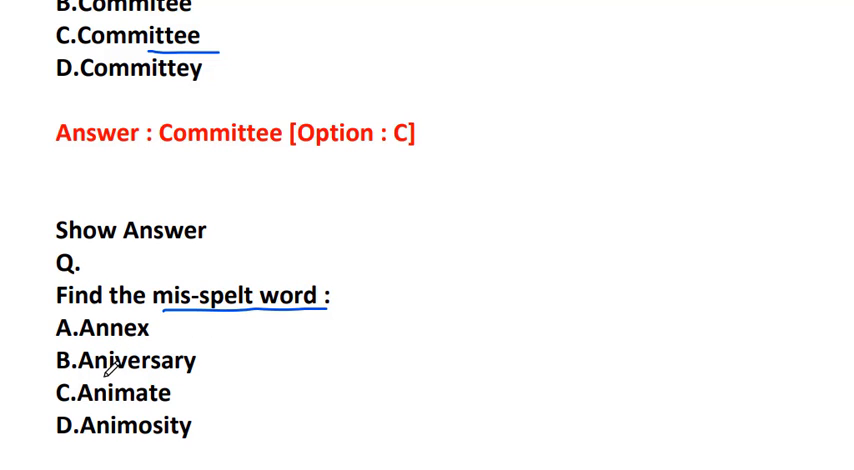
{"action": "mouse_move", "coordinate": [112, 392]}
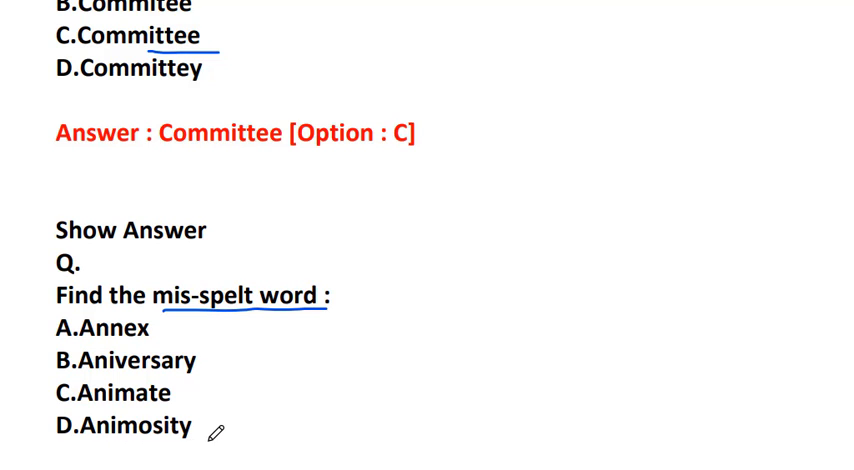
{"action": "mouse_move", "coordinate": [172, 410]}
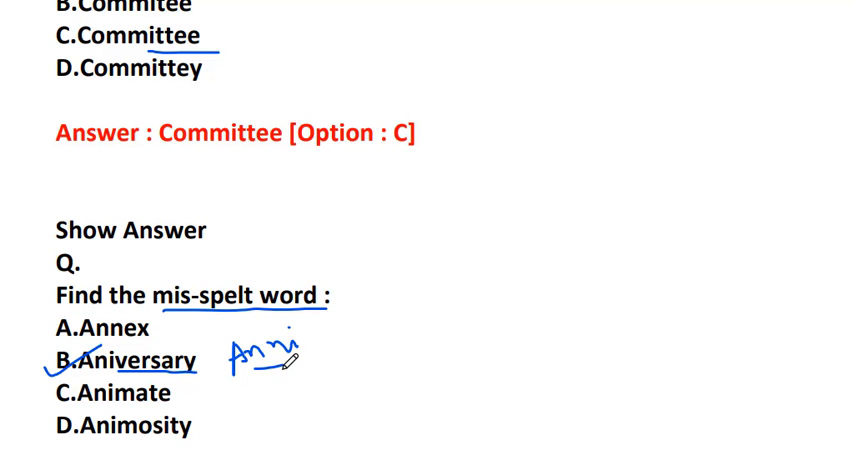
Scroll past the Aniversary answer to the Imperative-Immature question and its Ilicit answer.
{"action": "scroll", "scroll_direction": "down", "scroll_amount": 3}
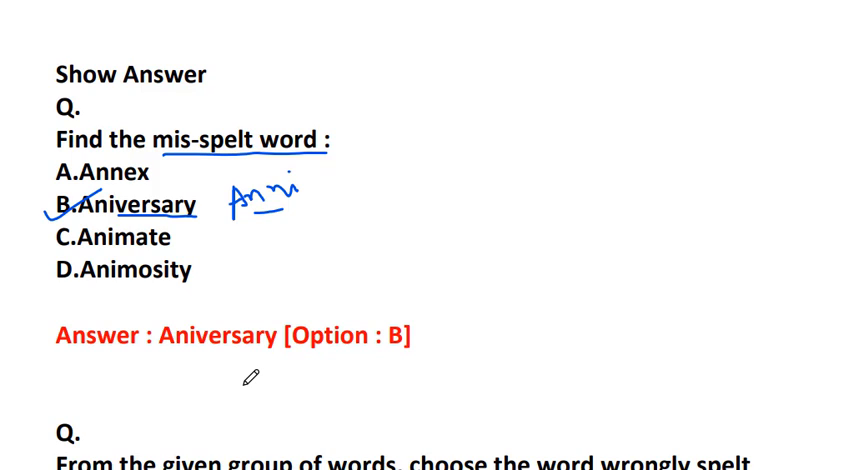
{"action": "scroll", "scroll_direction": "down", "scroll_amount": 3}
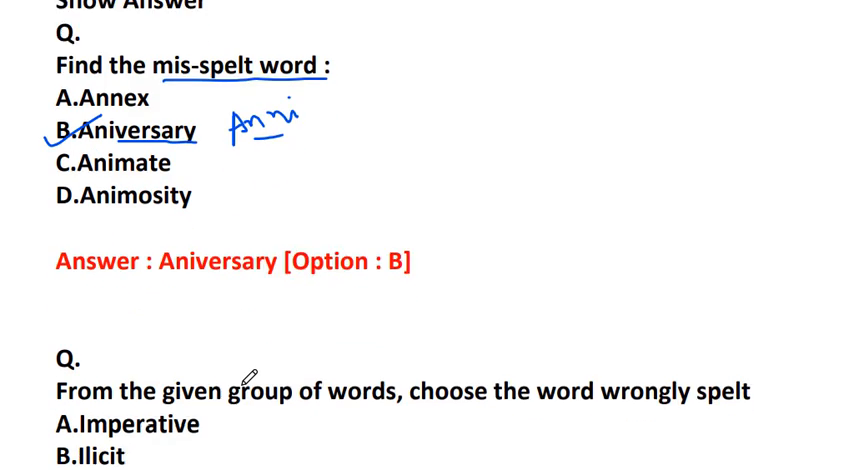
{"action": "scroll", "scroll_direction": "down", "scroll_amount": 3}
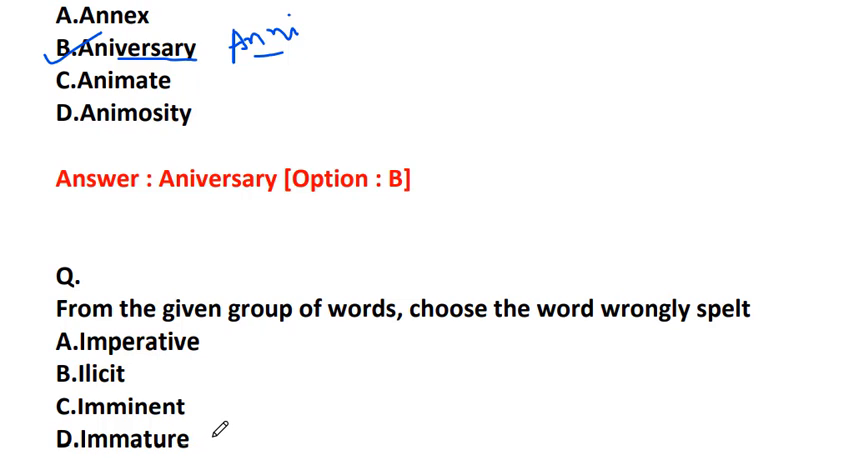
{"action": "mouse_move", "coordinate": [172, 376]}
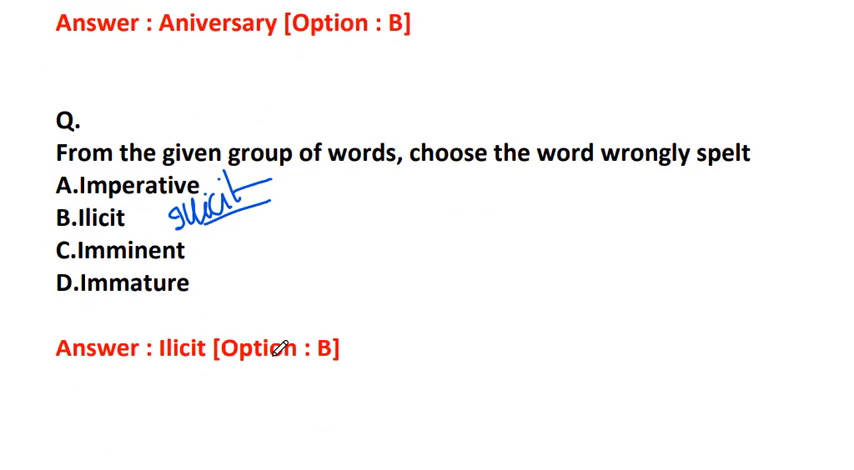
Scroll to reveal the answer Senesent [Option : B] beneath the Semester-Salacious question.
{"action": "scroll", "scroll_direction": "down", "scroll_amount": 3}
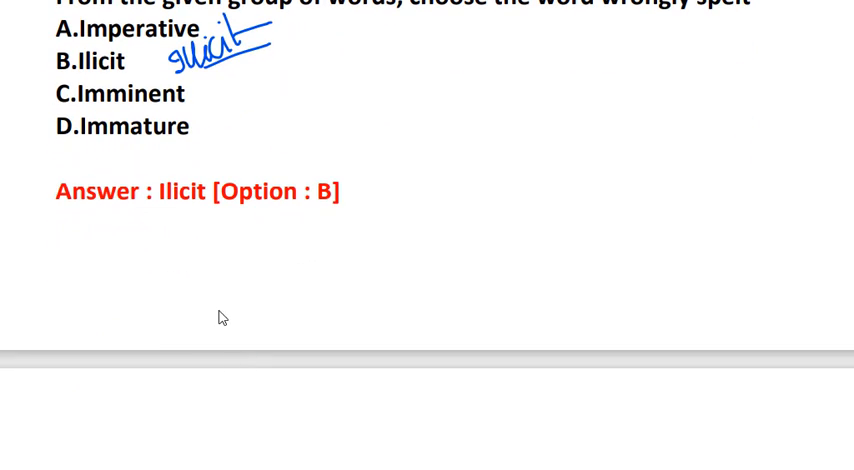
{"action": "scroll", "scroll_direction": "down", "scroll_amount": 3}
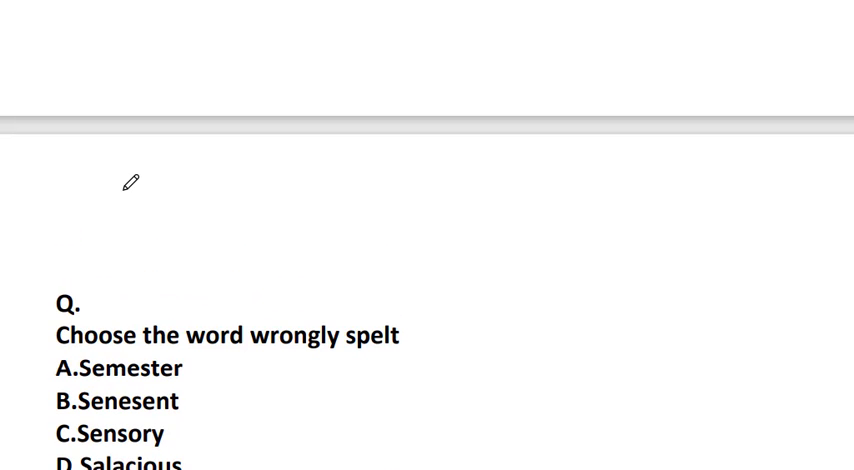
{"action": "scroll", "scroll_direction": "up", "scroll_amount": 3}
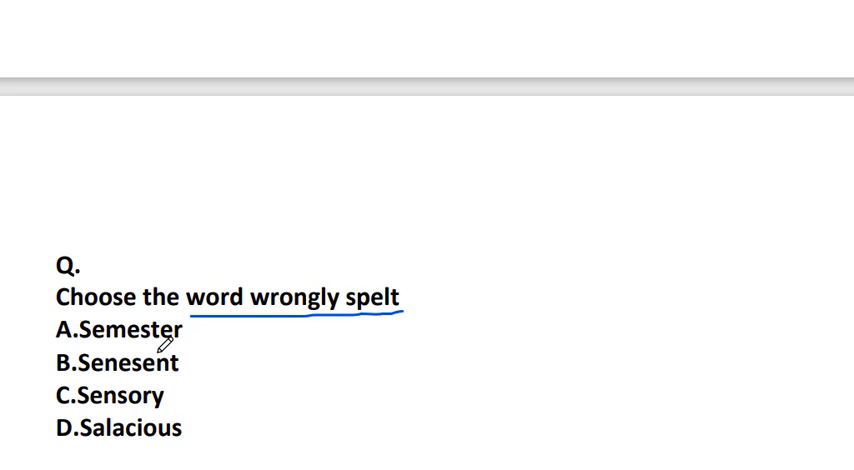
{"action": "mouse_move", "coordinate": [130, 400]}
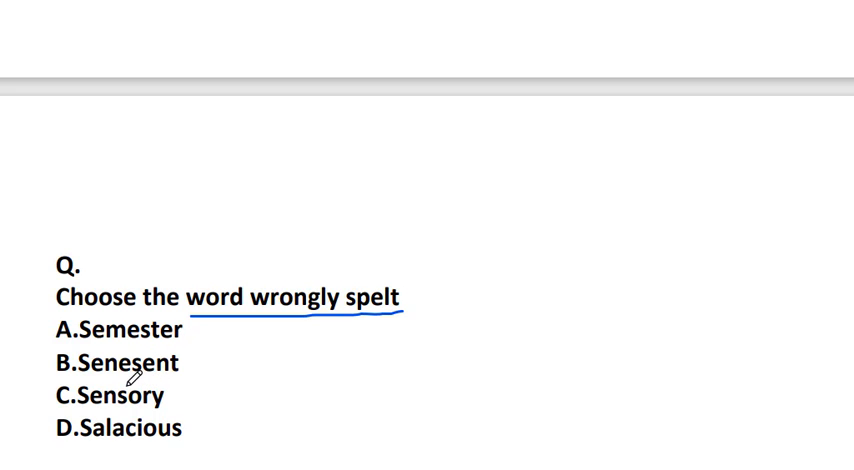
{"action": "mouse_move", "coordinate": [164, 400]}
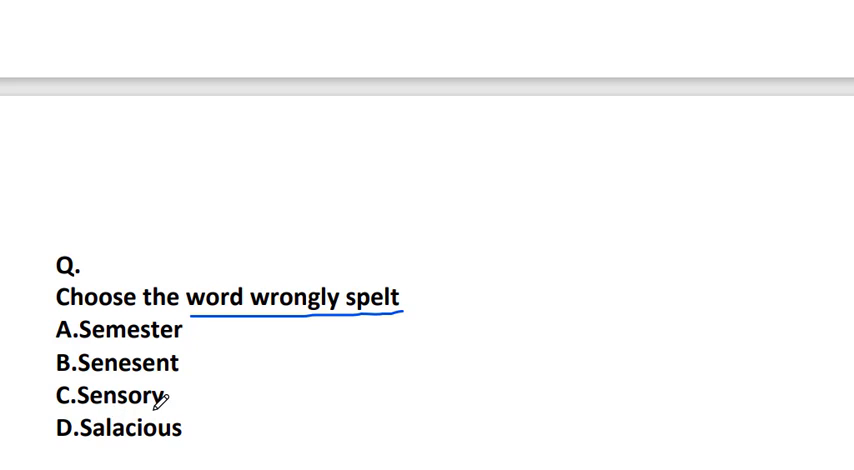
{"action": "mouse_move", "coordinate": [98, 444]}
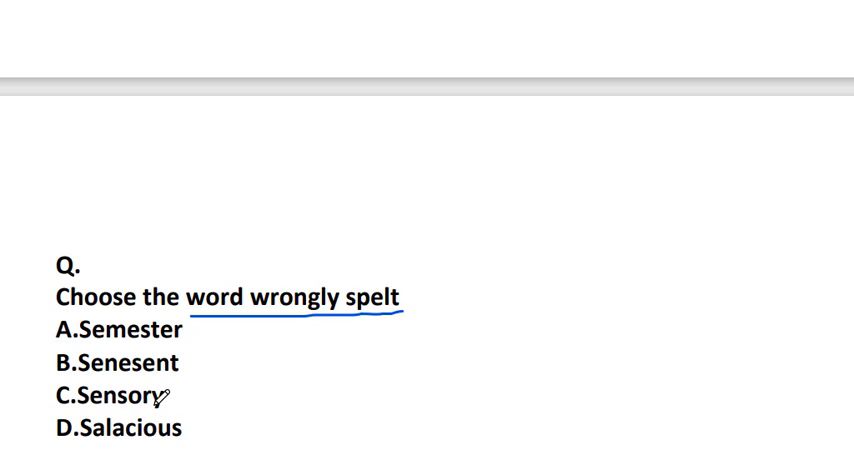
{"action": "mouse_move", "coordinate": [236, 356]}
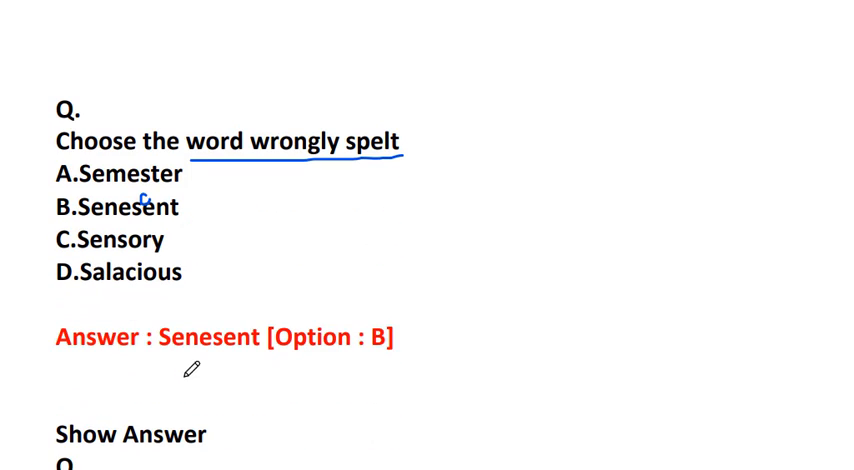
Scroll to the Feudal-Feugitive question and underline 'wrong spelling' in its prompt.
{"action": "scroll", "scroll_direction": "down", "scroll_amount": 3}
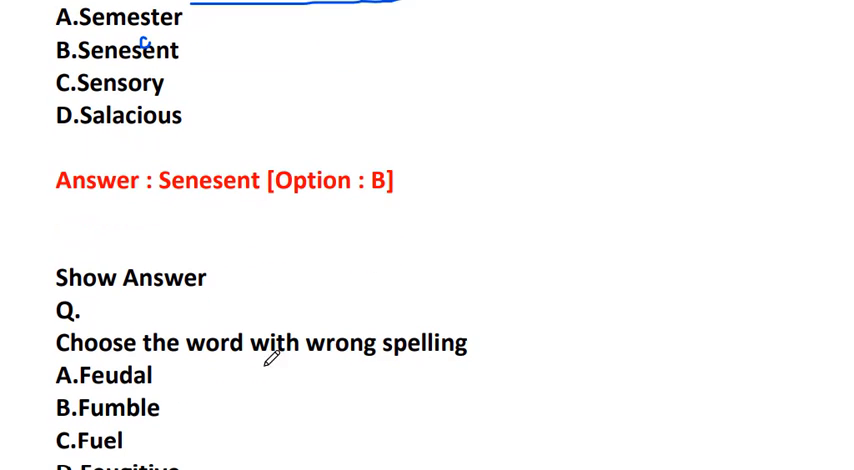
{"action": "scroll", "scroll_direction": "down", "scroll_amount": 3}
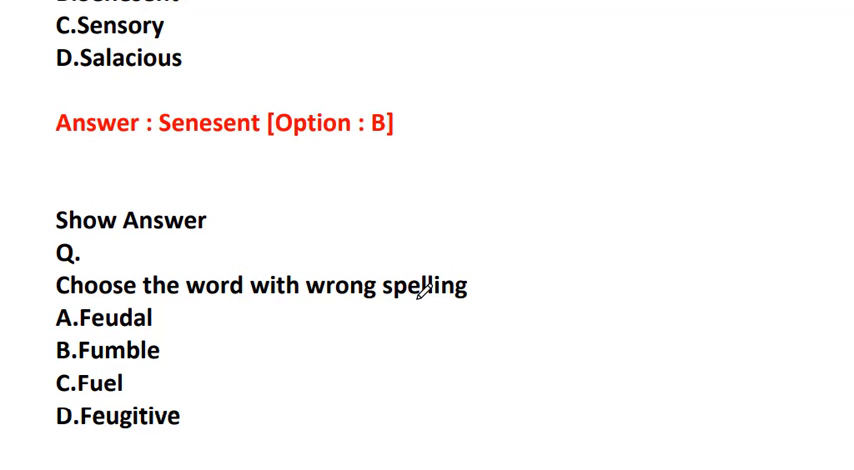
{"action": "mouse_move", "coordinate": [220, 348]}
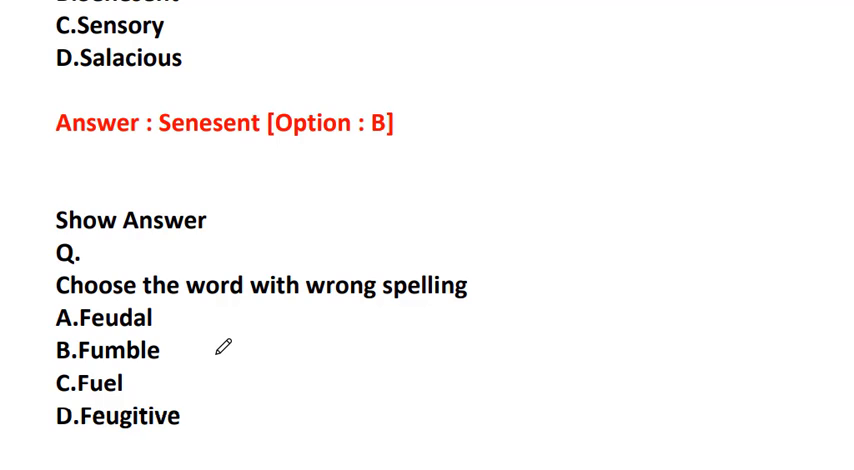
{"action": "mouse_move", "coordinate": [128, 350]}
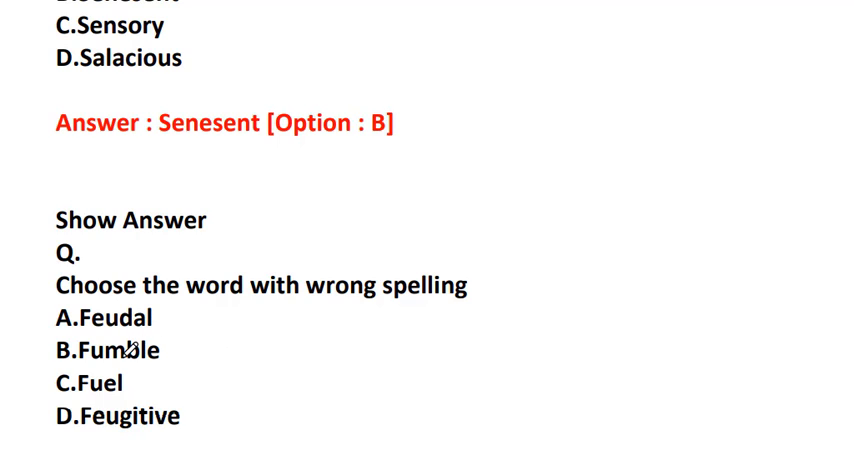
{"action": "mouse_move", "coordinate": [108, 432]}
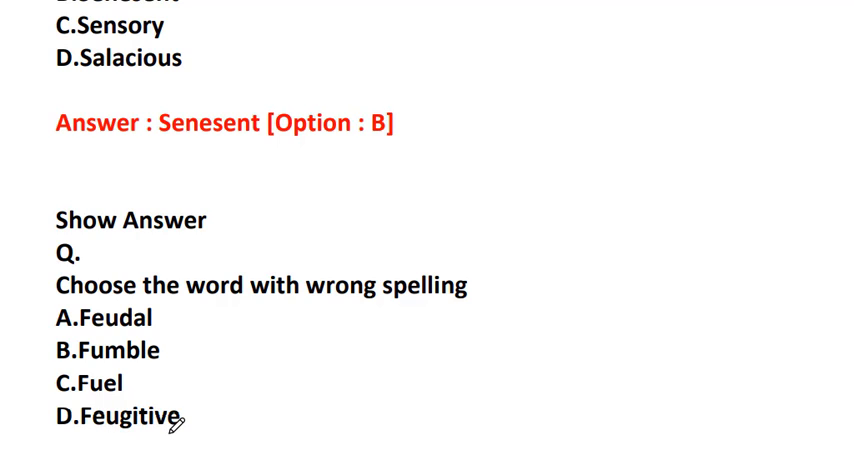
{"action": "mouse_move", "coordinate": [316, 304]}
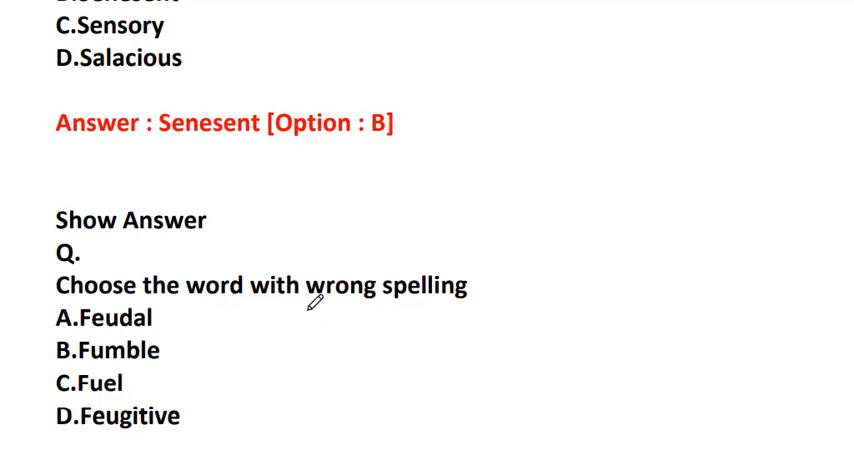
{"action": "left_click_drag", "start_coordinate": [304, 312], "coordinate": [480, 312]}
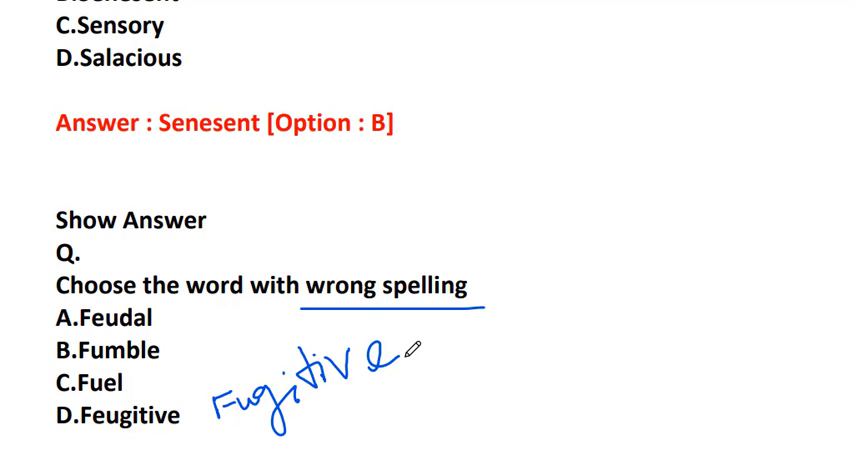
Scroll to the Teaser-Teatotaller question and handwrite 'teetotaller' beside option D.
{"action": "scroll", "scroll_direction": "down", "scroll_amount": 3}
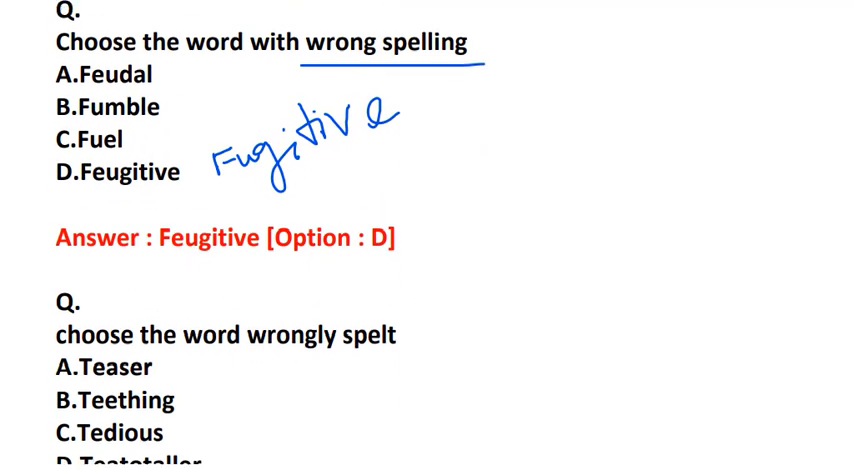
{"action": "scroll", "scroll_direction": "down", "scroll_amount": 3}
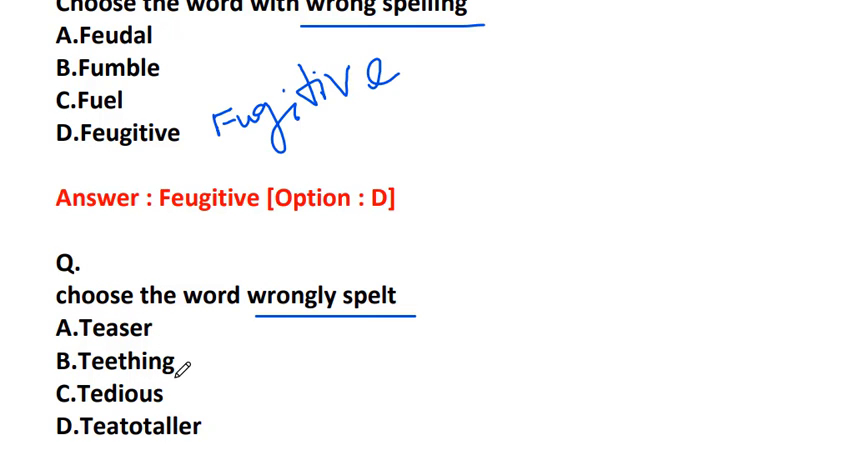
{"action": "mouse_move", "coordinate": [158, 414]}
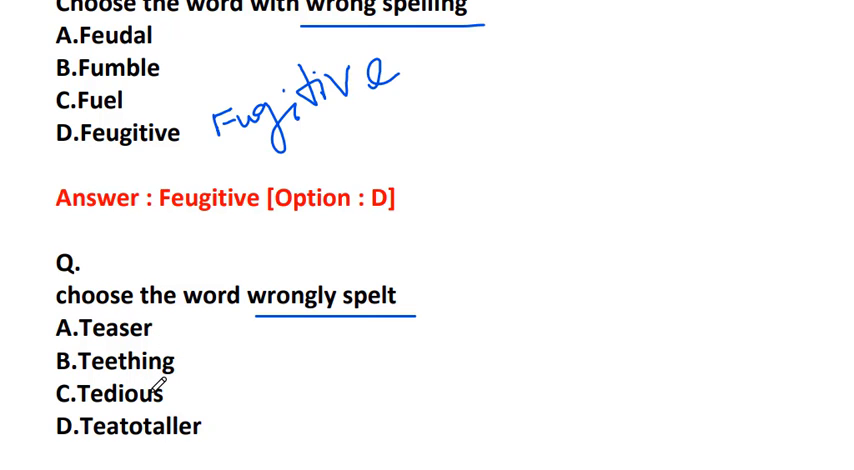
{"action": "mouse_move", "coordinate": [172, 410]}
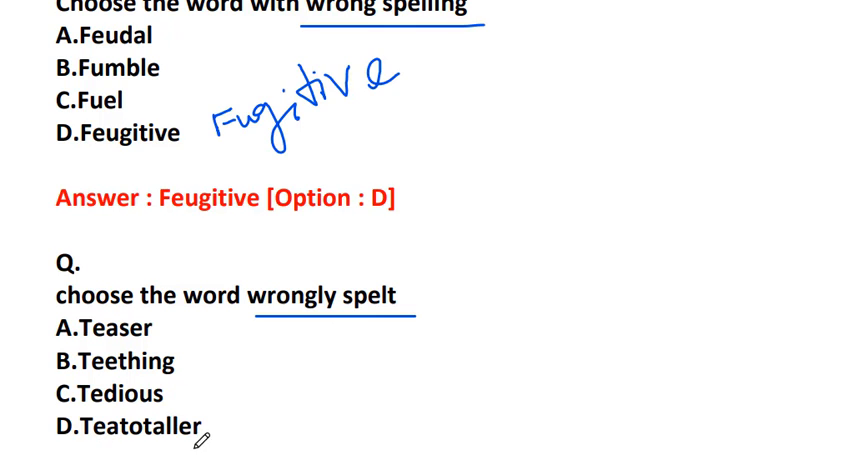
{"action": "mouse_move", "coordinate": [222, 428]}
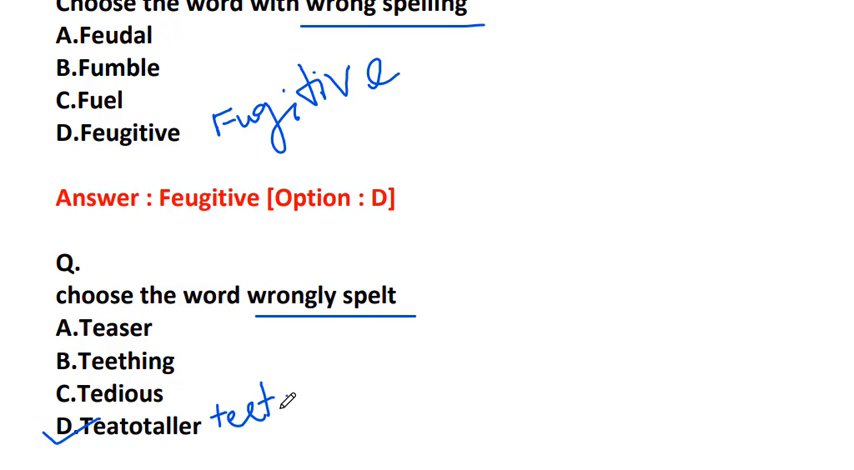
{"action": "left_click_drag", "start_coordinate": [270, 416], "coordinate": [330, 410]}
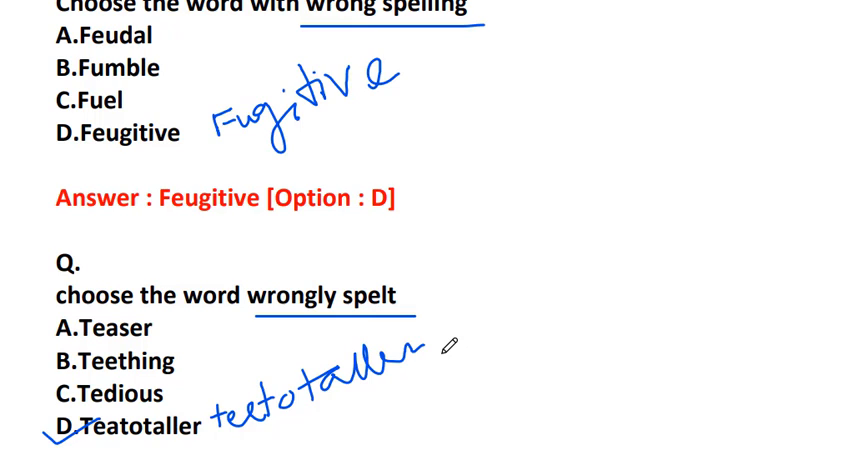
{"action": "mouse_move", "coordinate": [390, 152]}
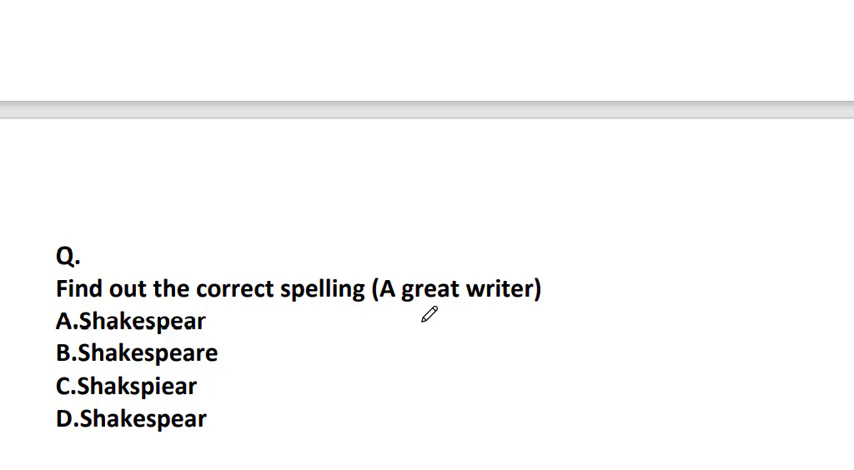
{"action": "mouse_move", "coordinate": [104, 336]}
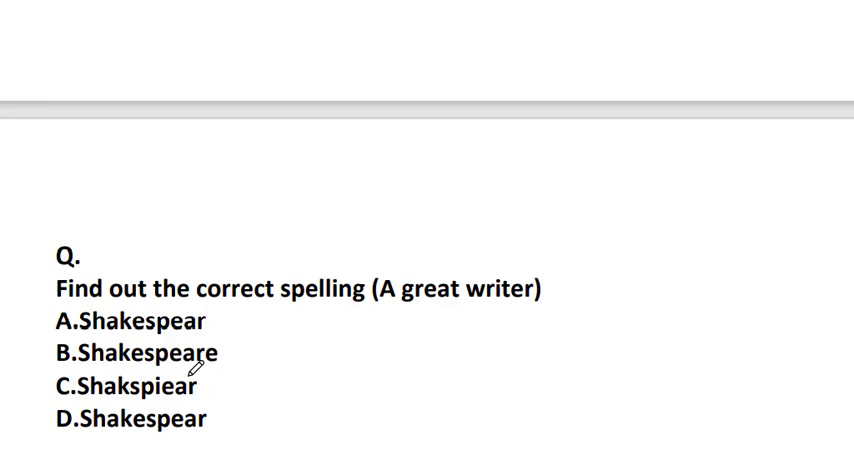
{"action": "mouse_move", "coordinate": [150, 412]}
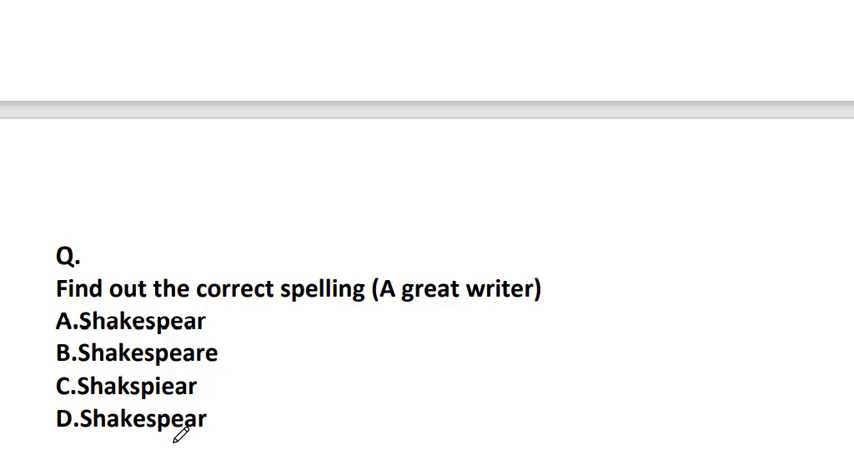
{"action": "mouse_move", "coordinate": [176, 360]}
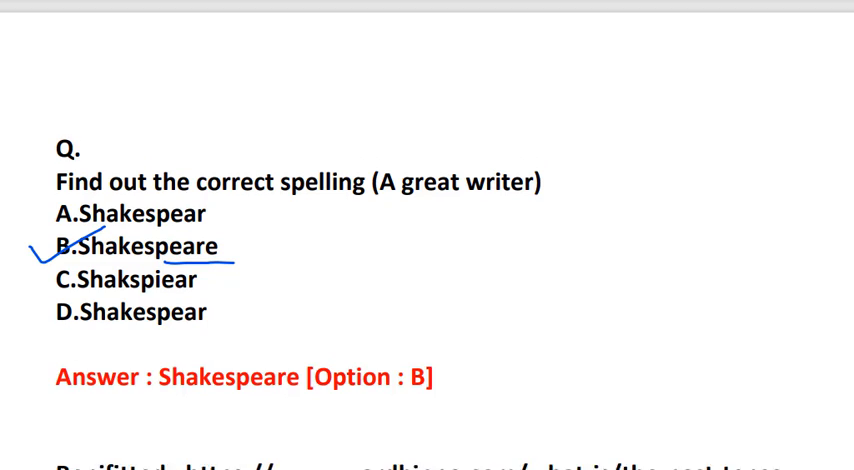
Scroll down to reveal the answer Shakespeare [Option : B].
{"action": "scroll", "scroll_direction": "down", "scroll_amount": 3}
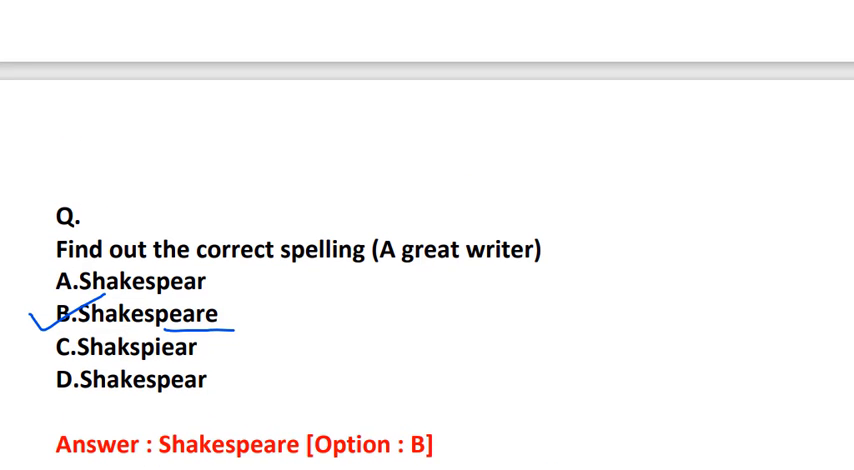